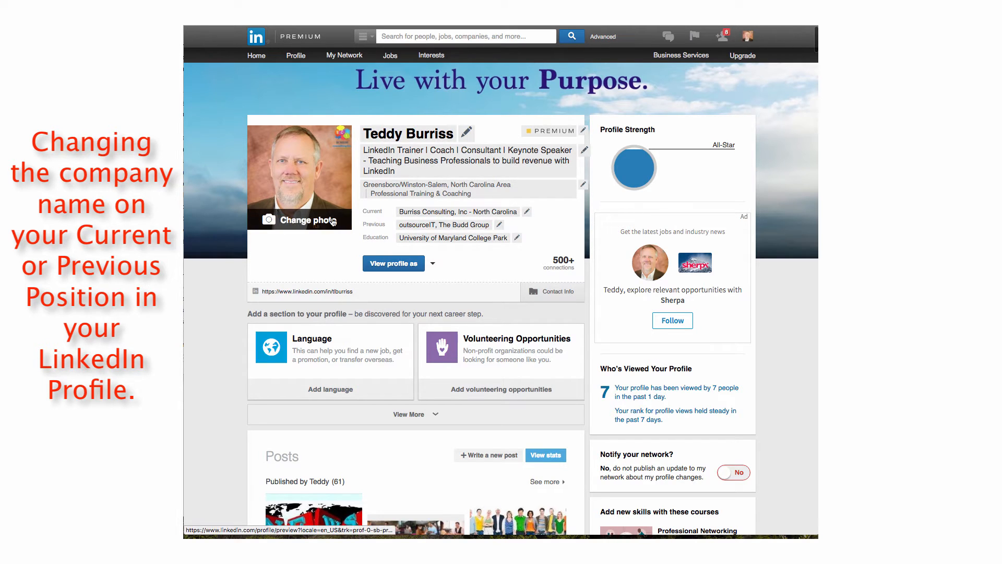
Step: Preview the profile as connections see it via 'View profile as'
left_click(296, 56)
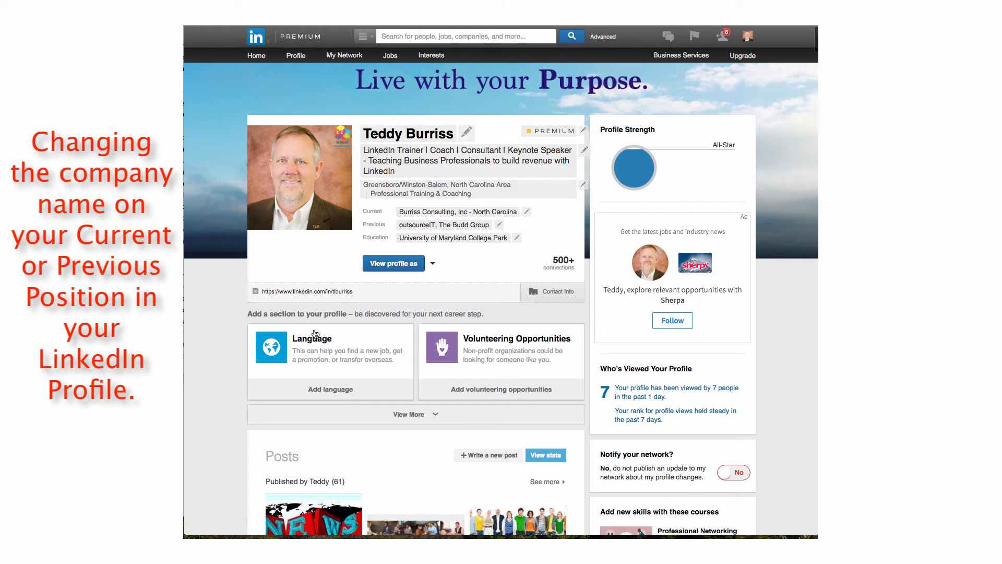
mouse_move(388, 267)
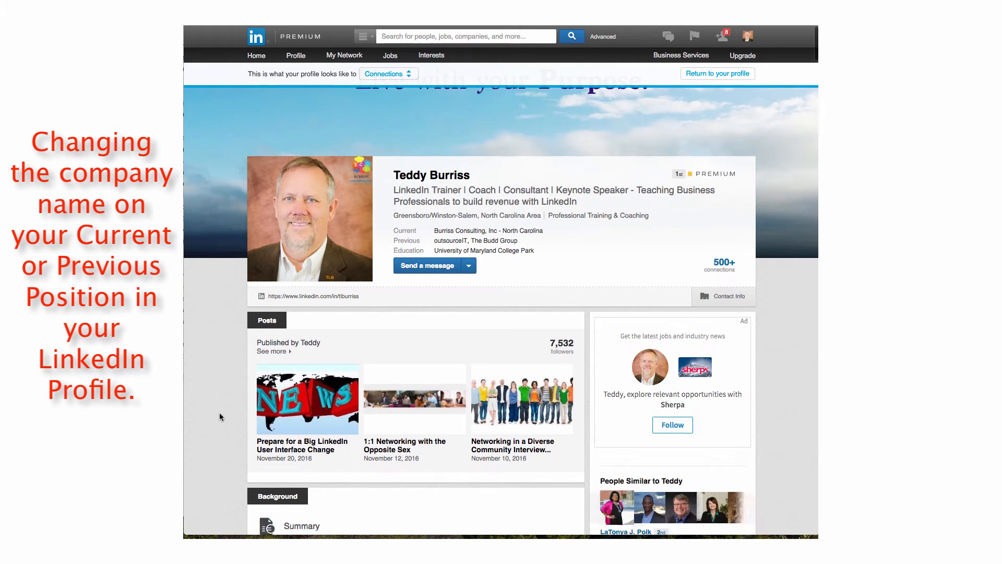
scroll("down", 3)
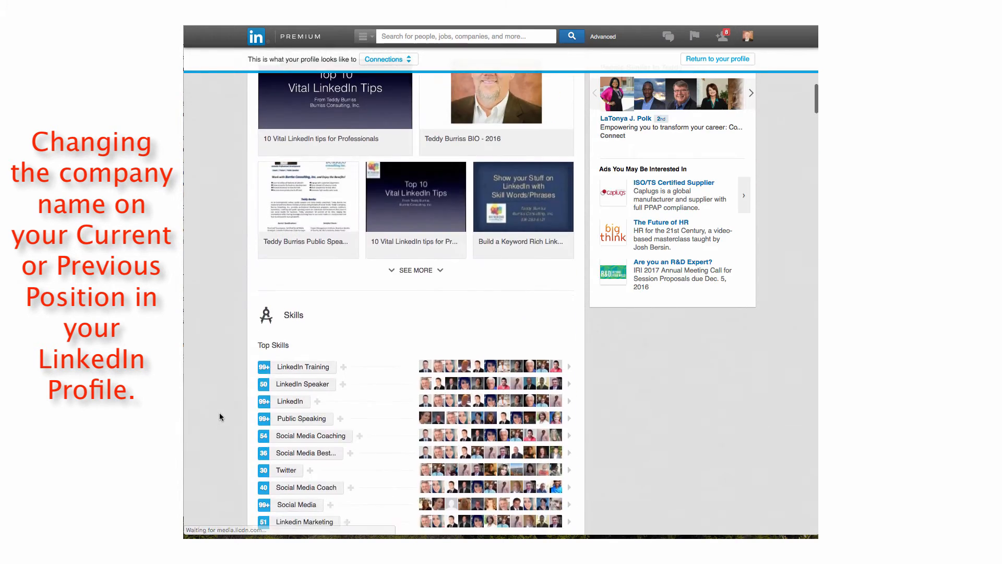
scroll("down", 3)
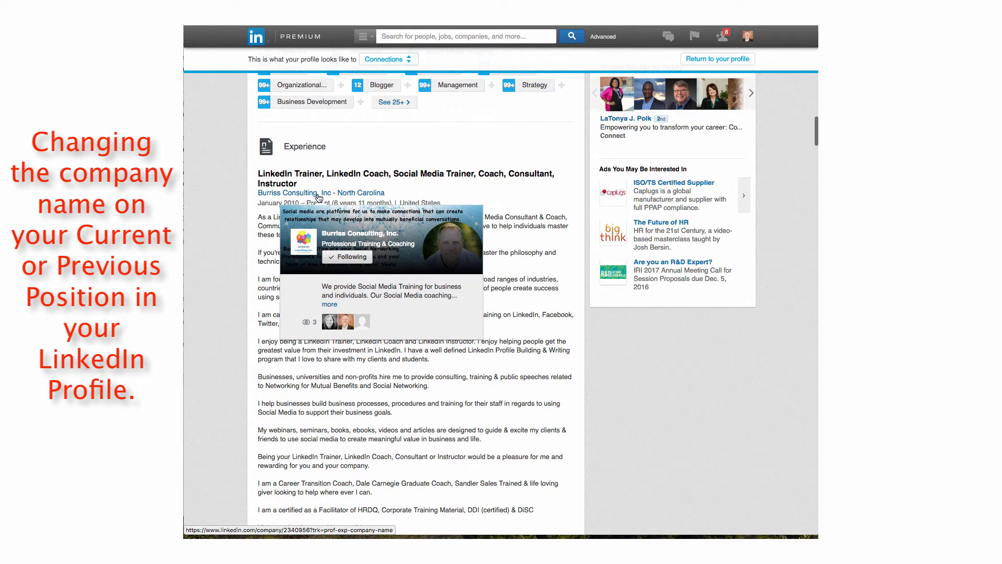
mouse_move(551, 183)
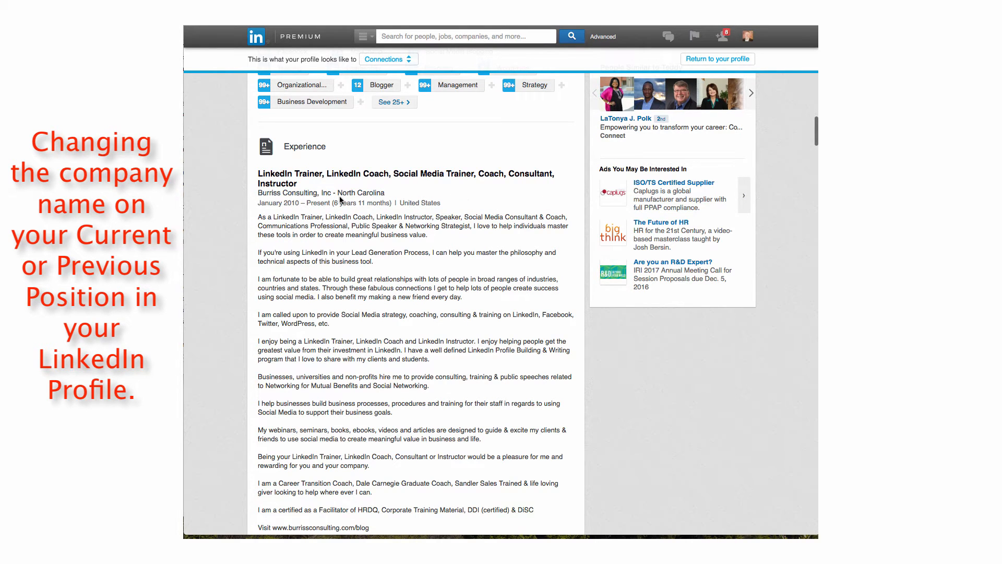
mouse_move(299, 192)
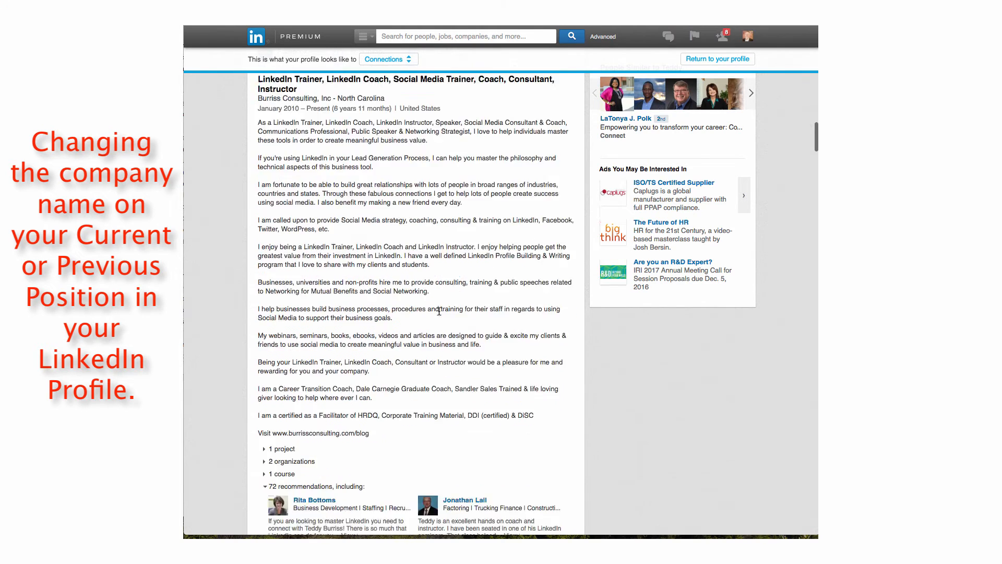
scroll("down", 3)
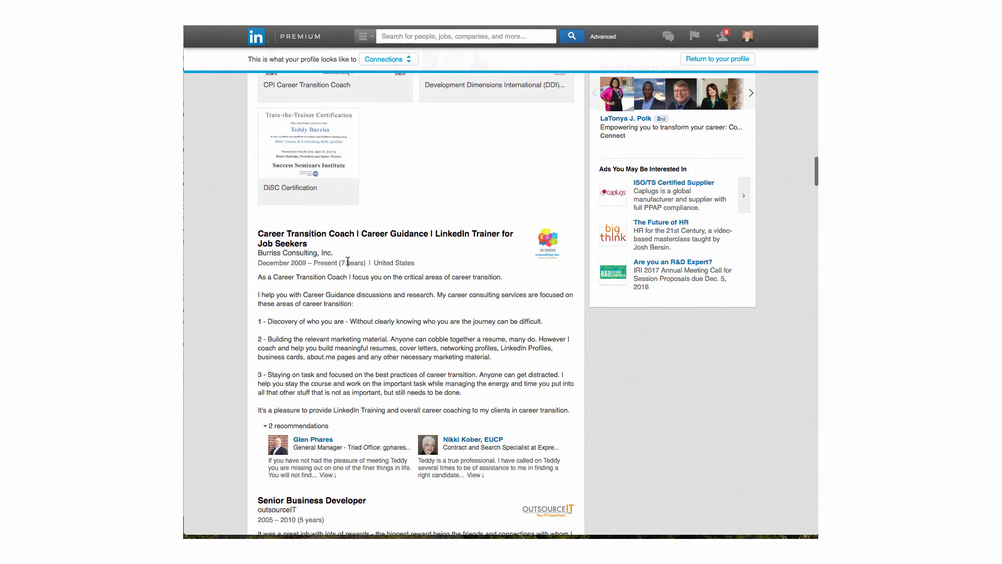
mouse_move(438, 213)
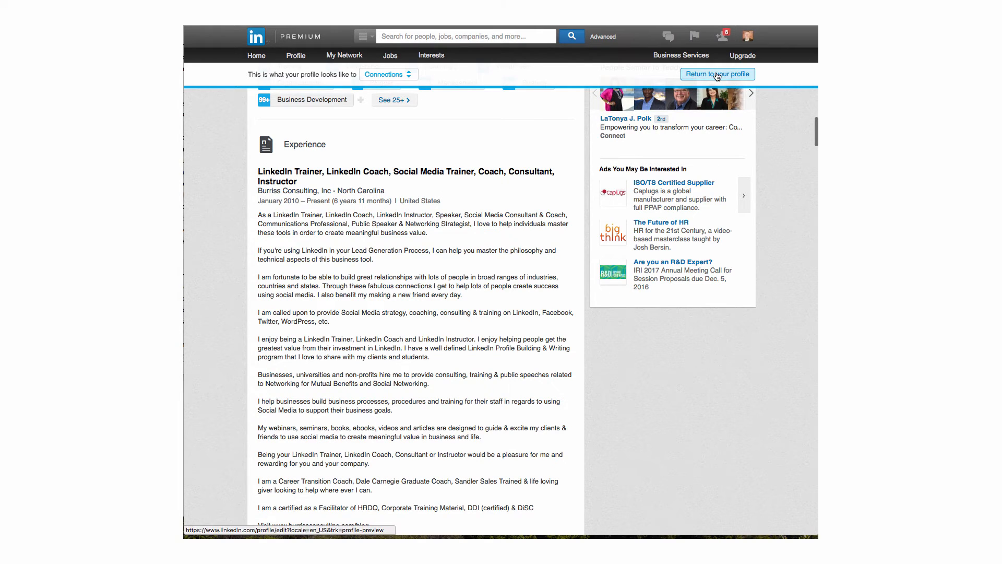
Step: Return to the profile editor and start editing the current Burriss Consulting Experience position
left_click(718, 73)
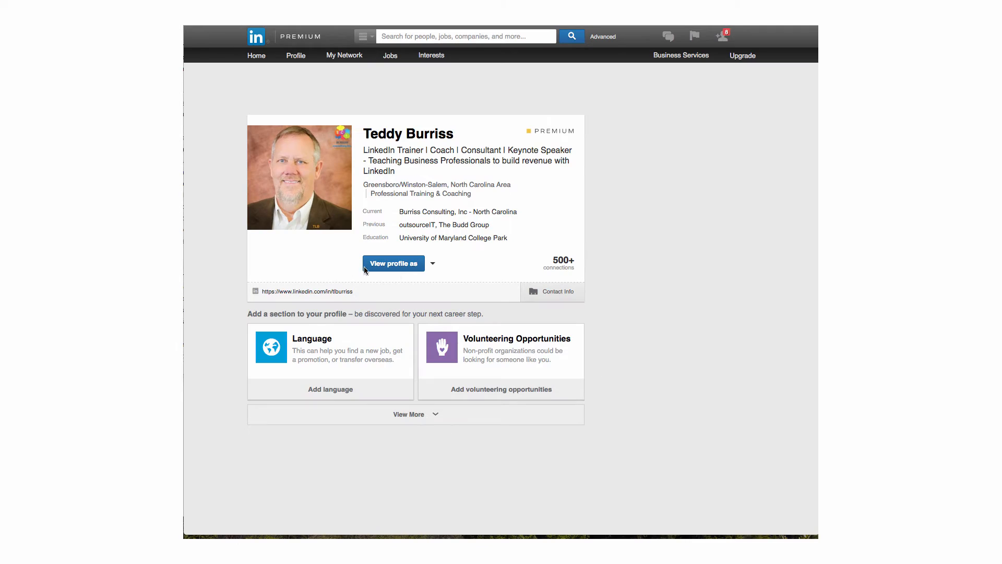
scroll("down", 3)
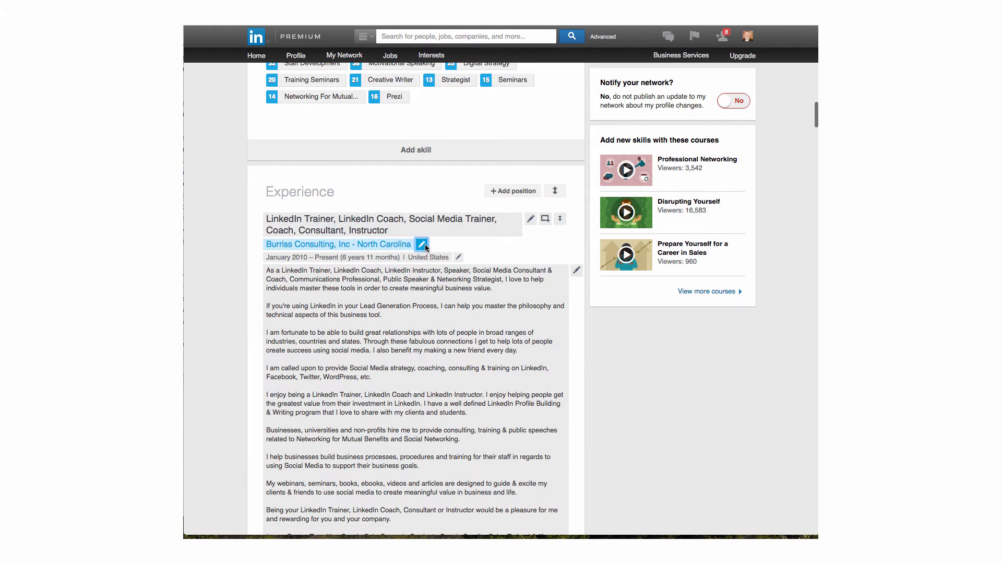
left_click(422, 244)
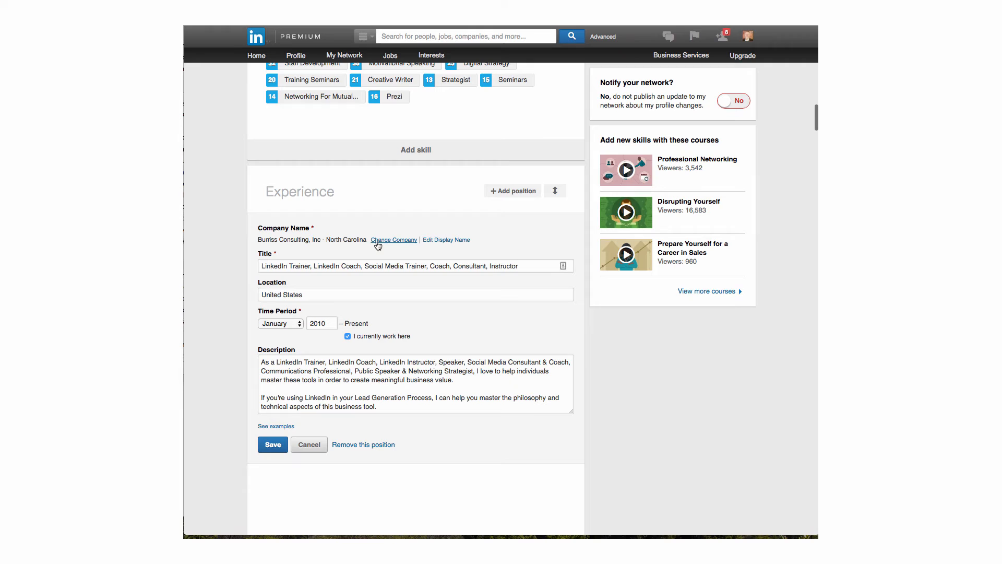
Step: Change the position's company to 'Burriss Consulting, Inc.' from the suggestions and save it
left_click(394, 241)
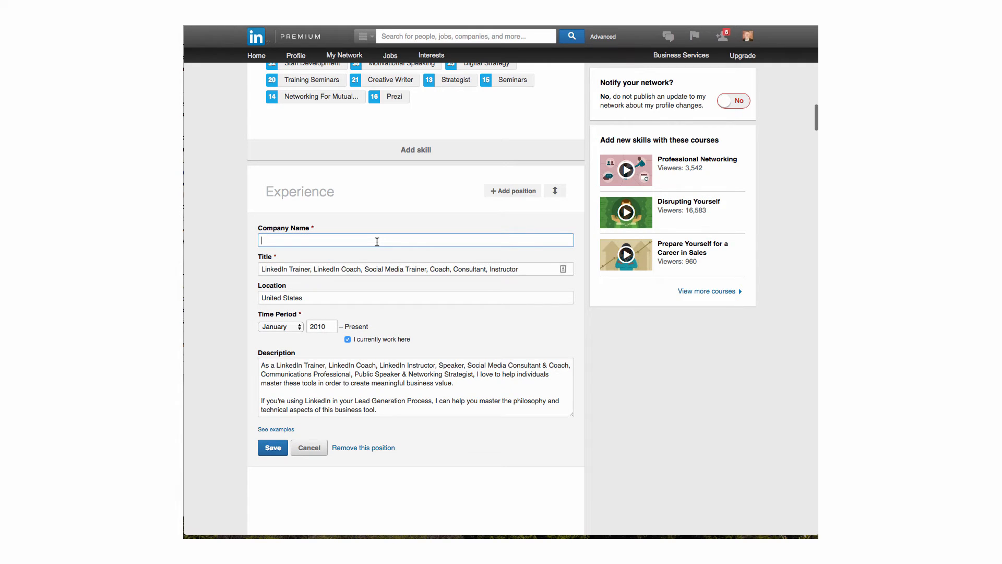
type("Burriss Consulting, Inc.")
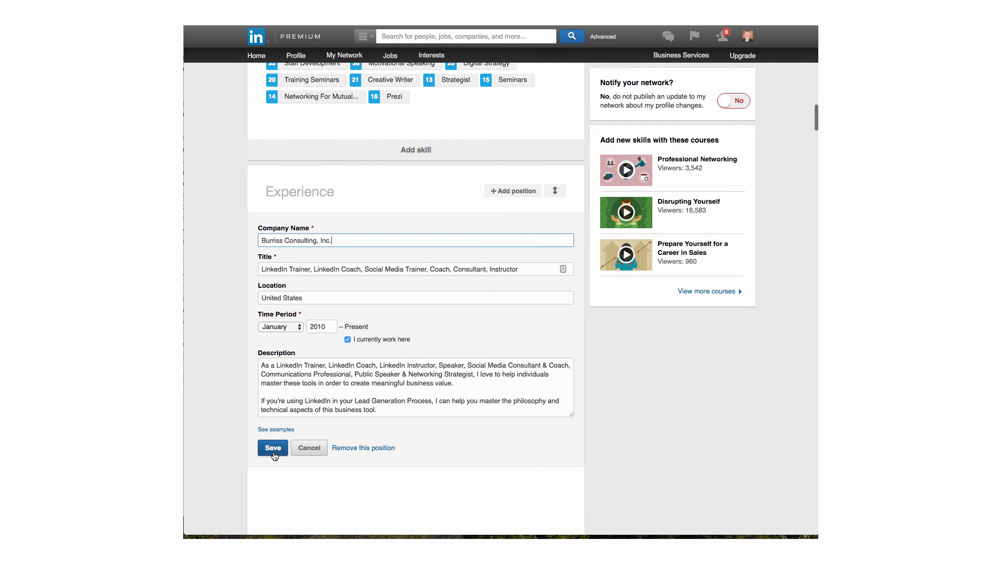
left_click(272, 447)
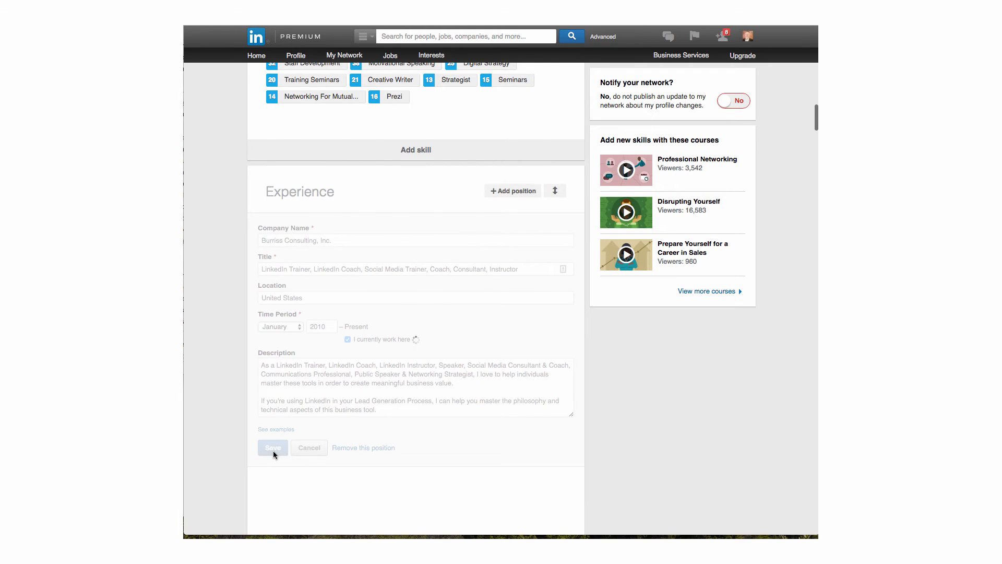
Step: Confirm the saved position shows Burriss Consulting, Inc. with its logo linking to the company page
left_click(273, 447)
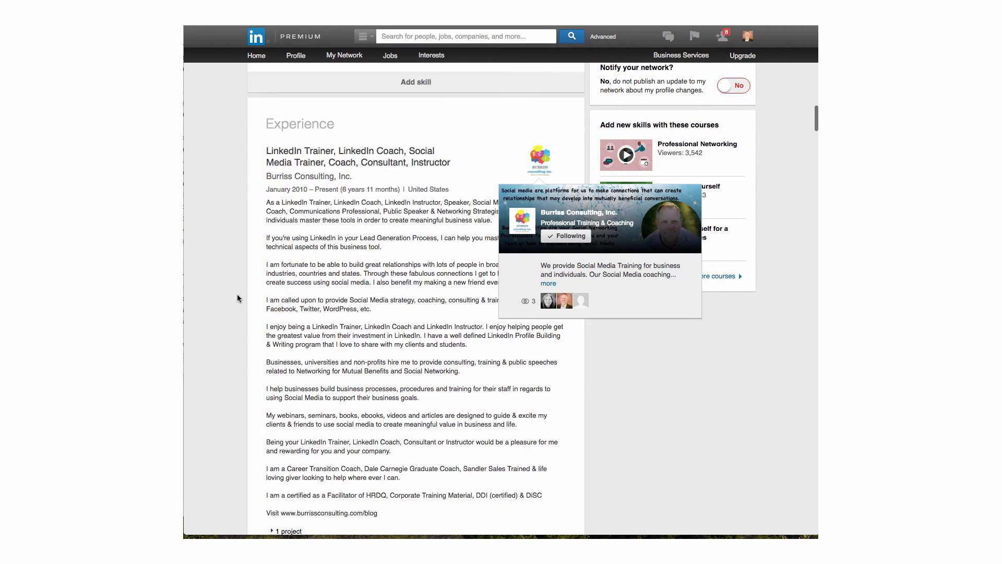
scroll("down", 3)
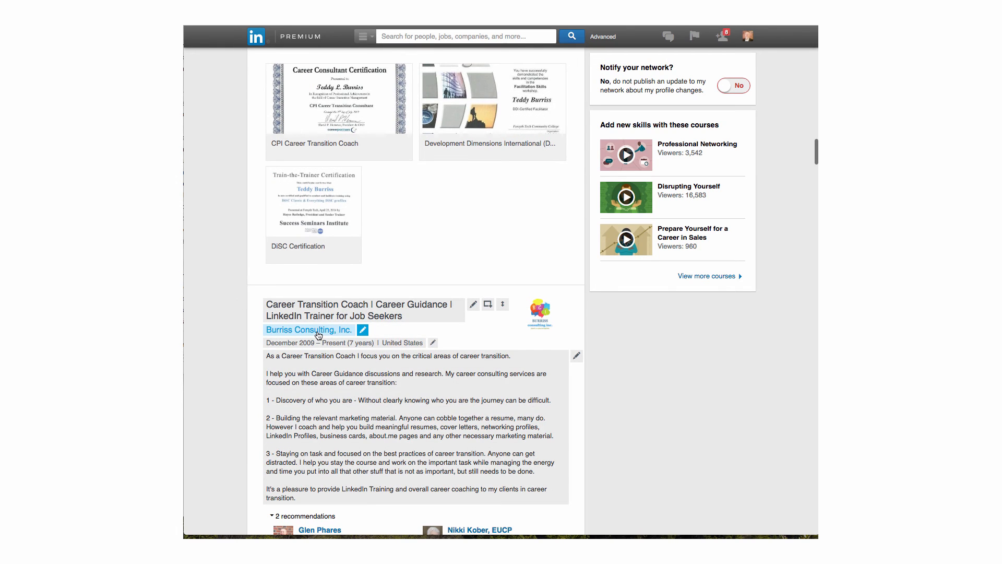
scroll("down", 3)
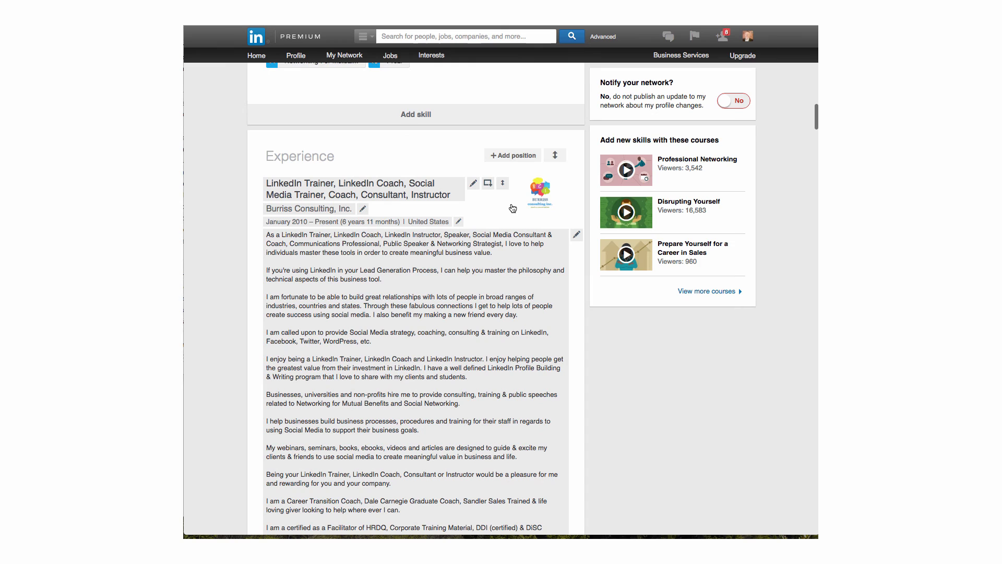
mouse_move(541, 193)
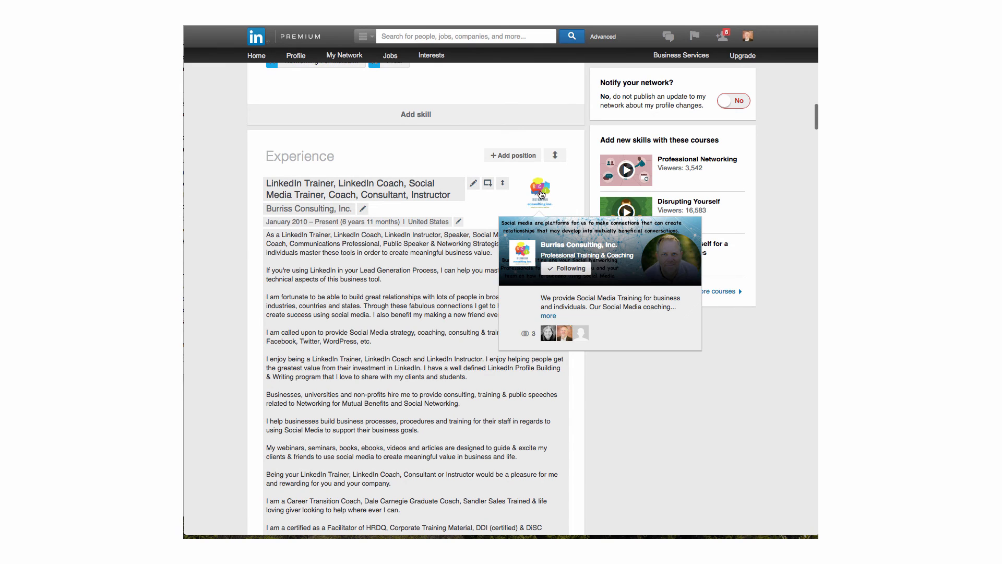
mouse_move(385, 213)
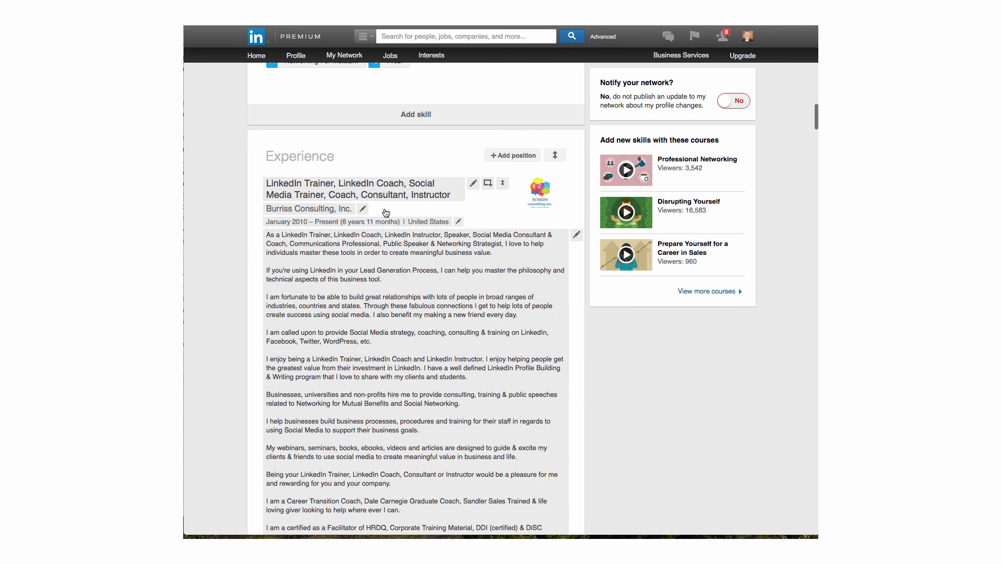
mouse_move(371, 215)
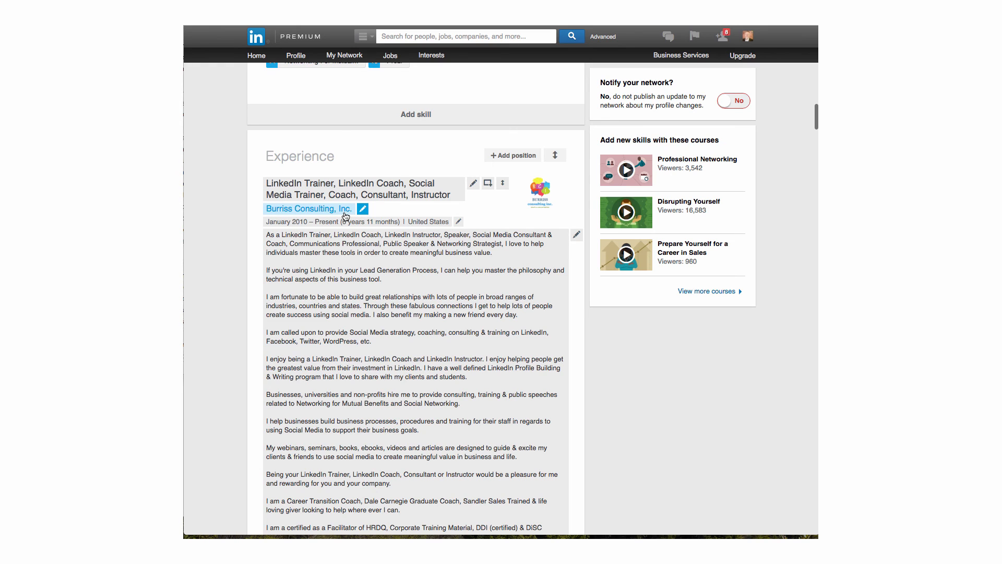
mouse_move(346, 215)
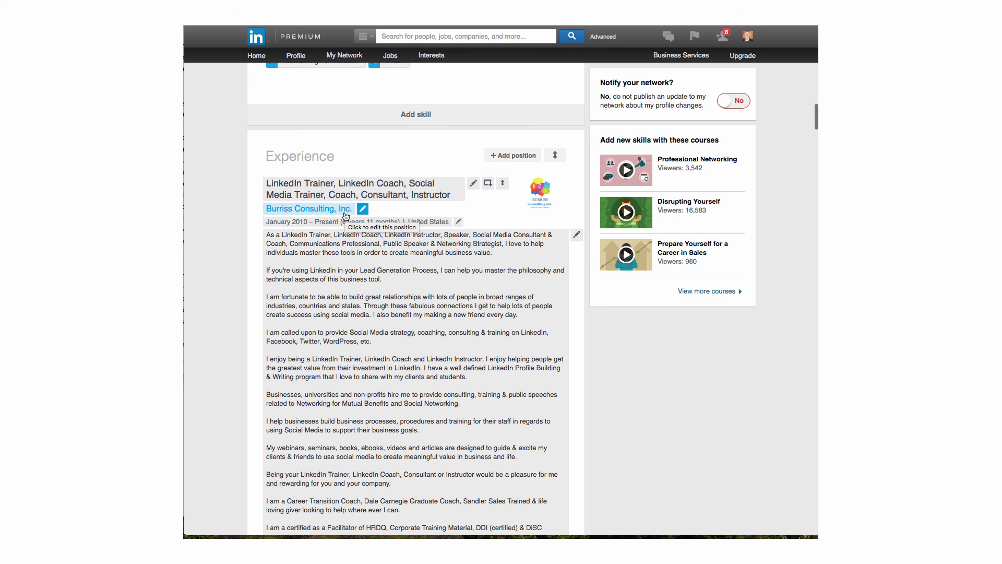
mouse_move(428, 140)
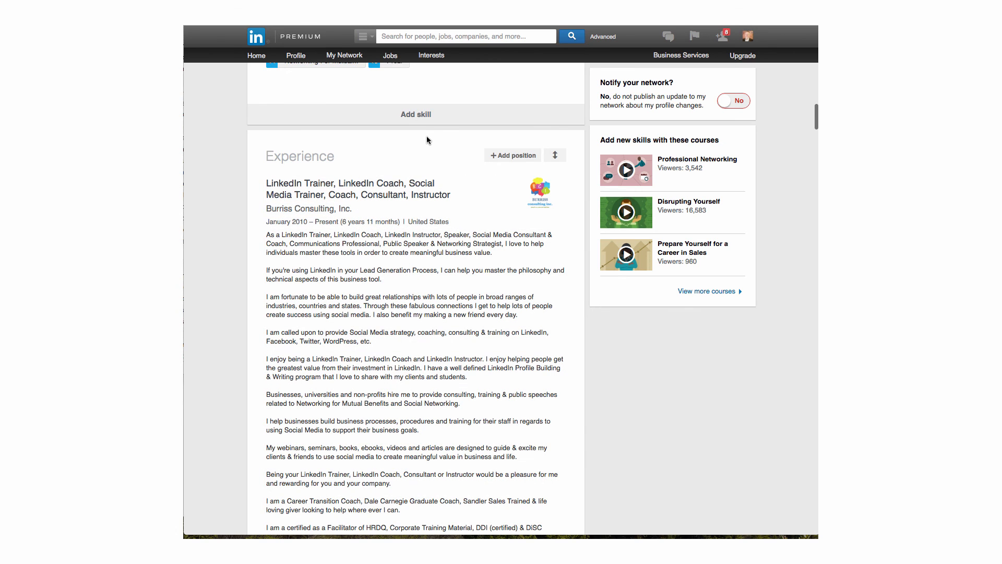